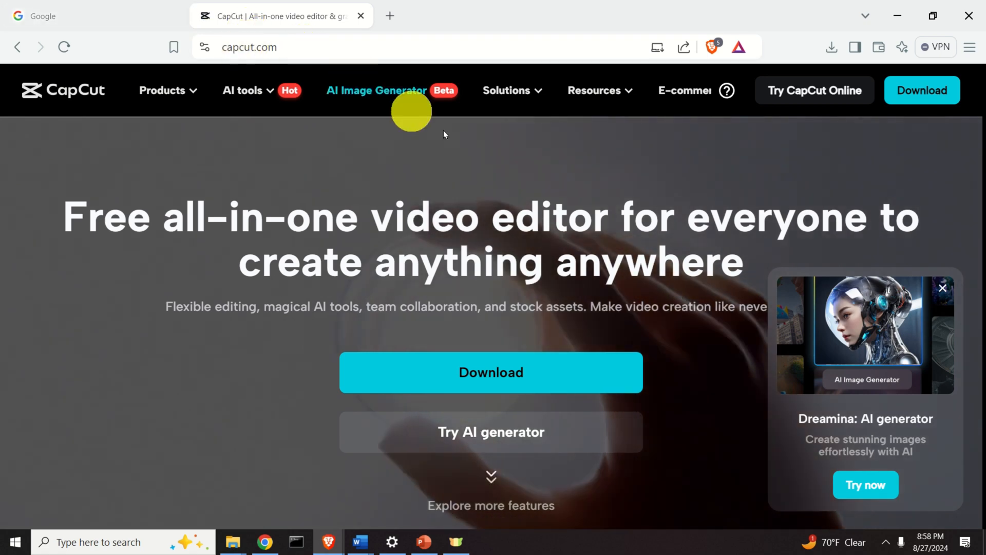
Choose output_Nero.mp4 from the nero folder in the import dialog.
left_click(491, 372)
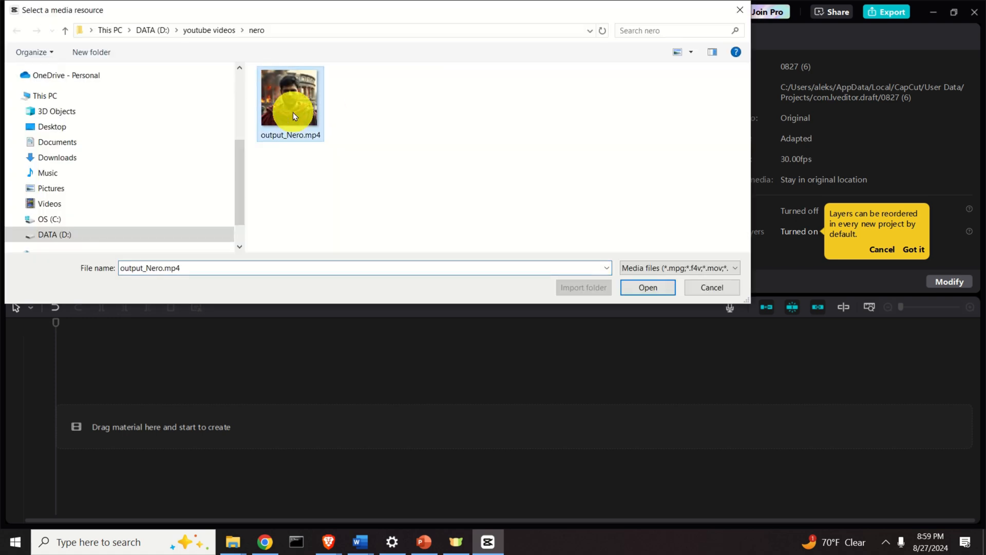
Import output_Nero.mp4, preview it briefly, and rewind the playhead to the clip's start.
left_click(648, 288)
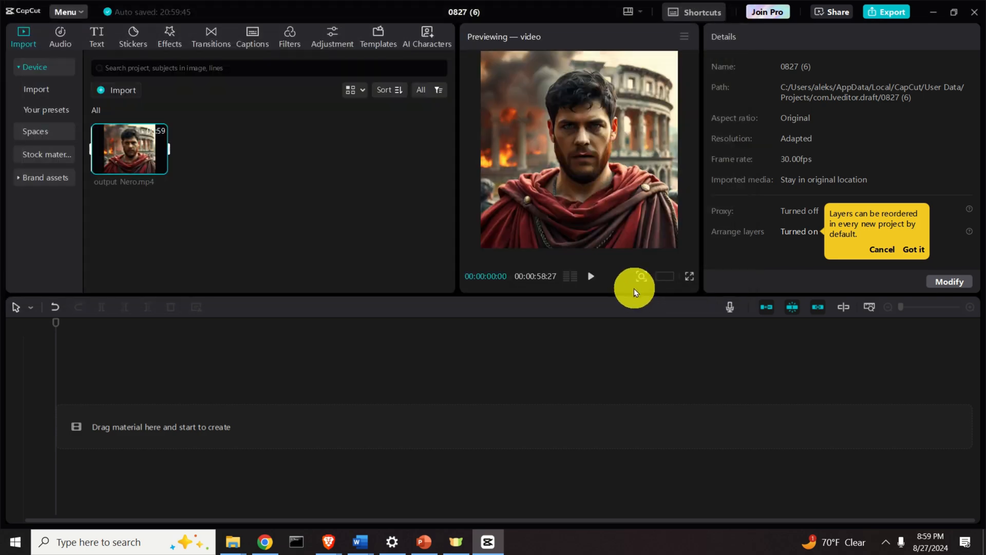
left_click(590, 276)
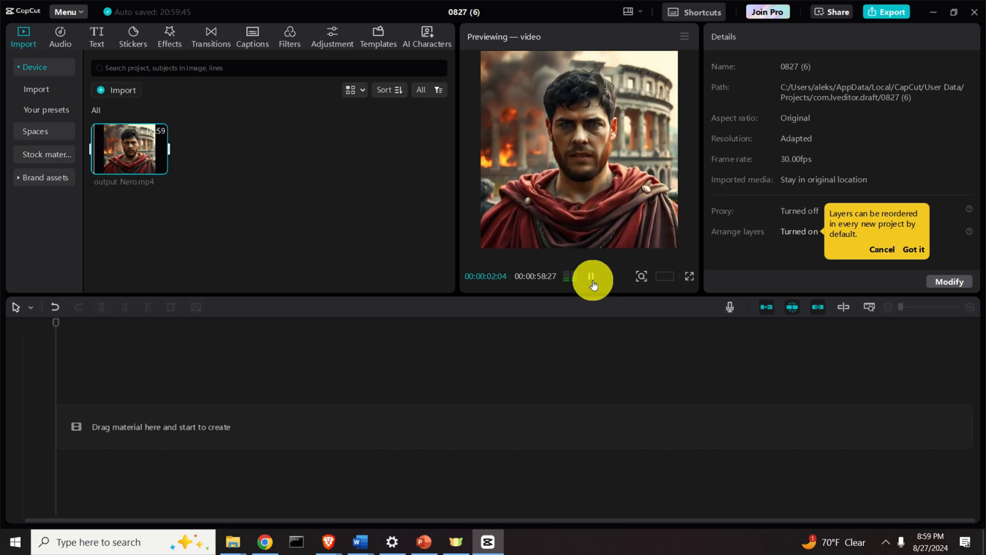
left_click(590, 276)
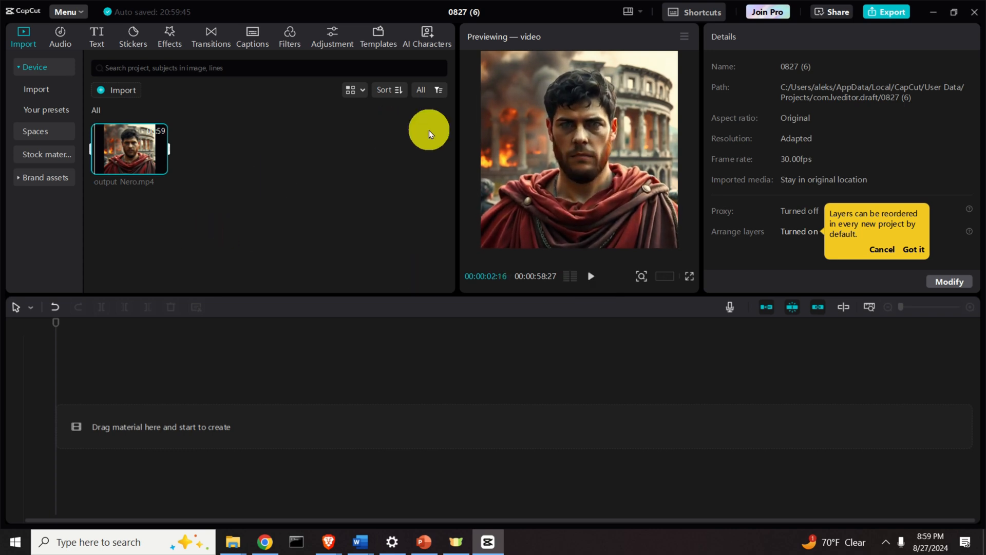
mouse_move(129, 154)
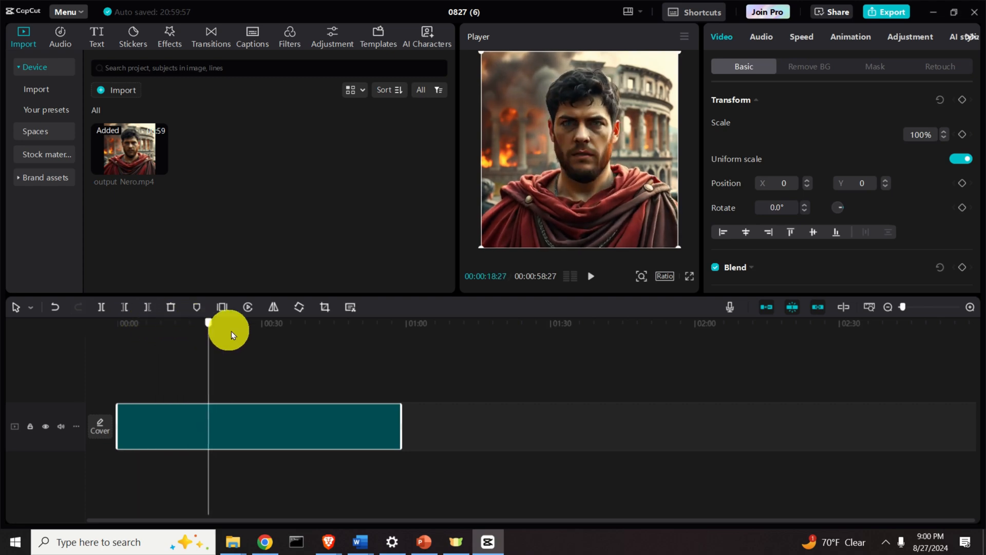
left_click_drag(209, 323, 118, 322)
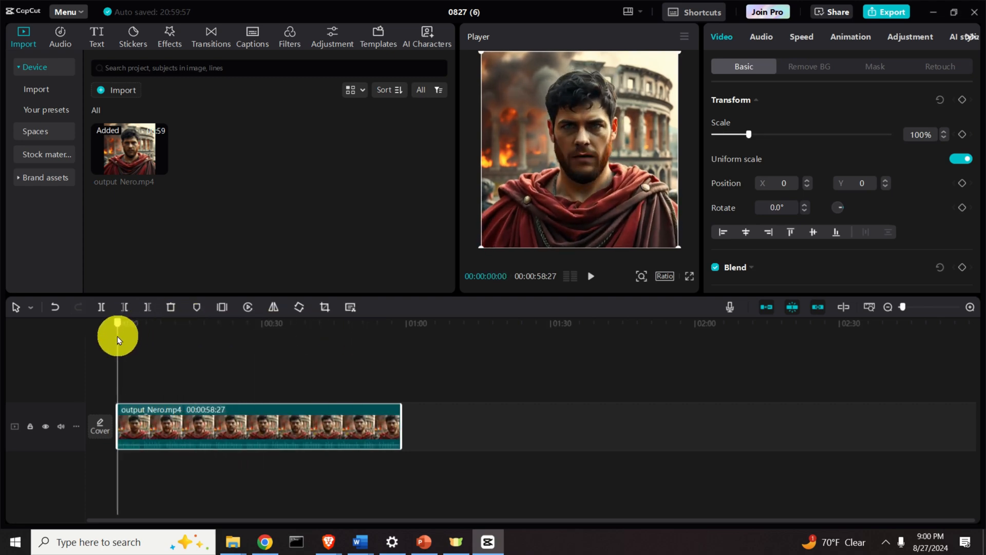
left_click(589, 276)
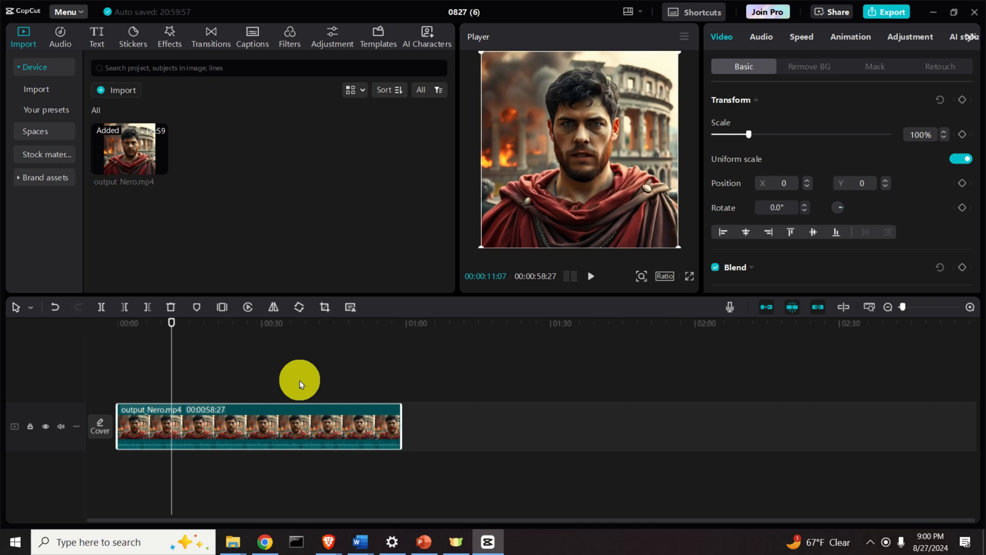
Extract the clip's audio, delete the video portion, and play back the remaining audio.
right_click(299, 384)
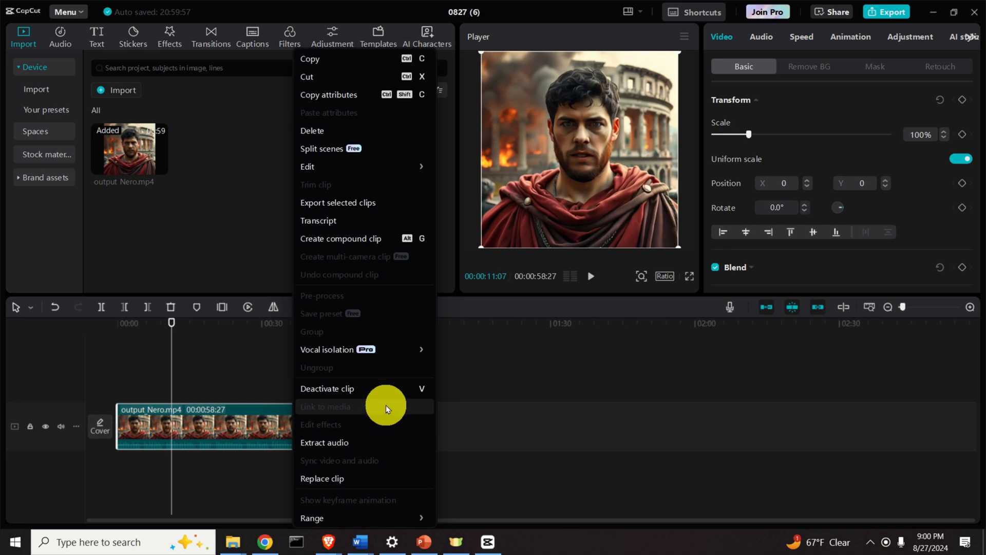
mouse_move(356, 446)
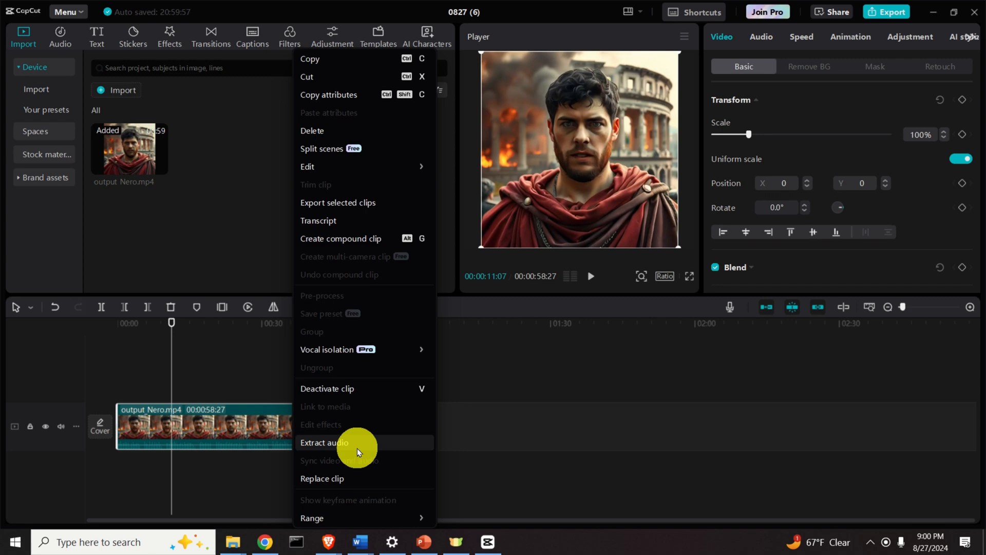
left_click(325, 443)
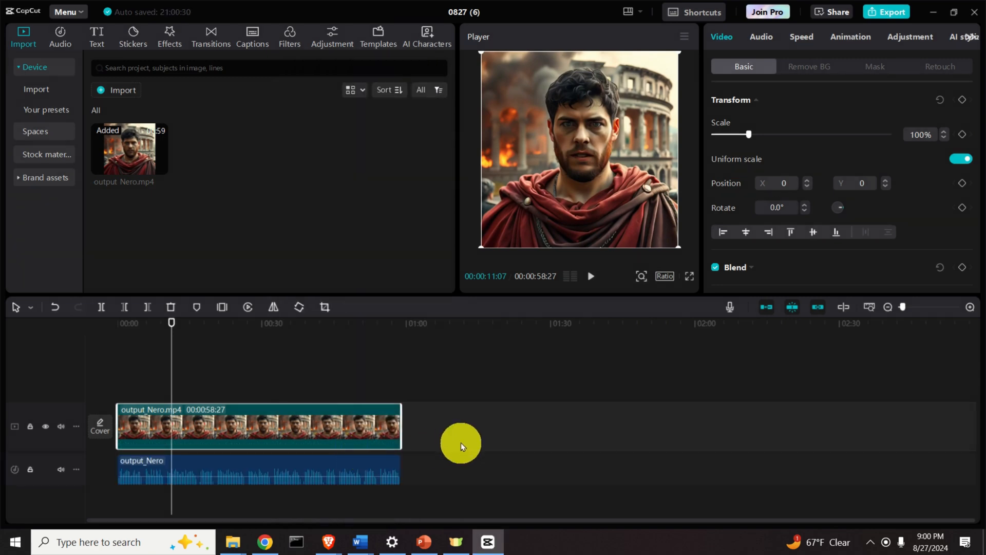
left_click(208, 469)
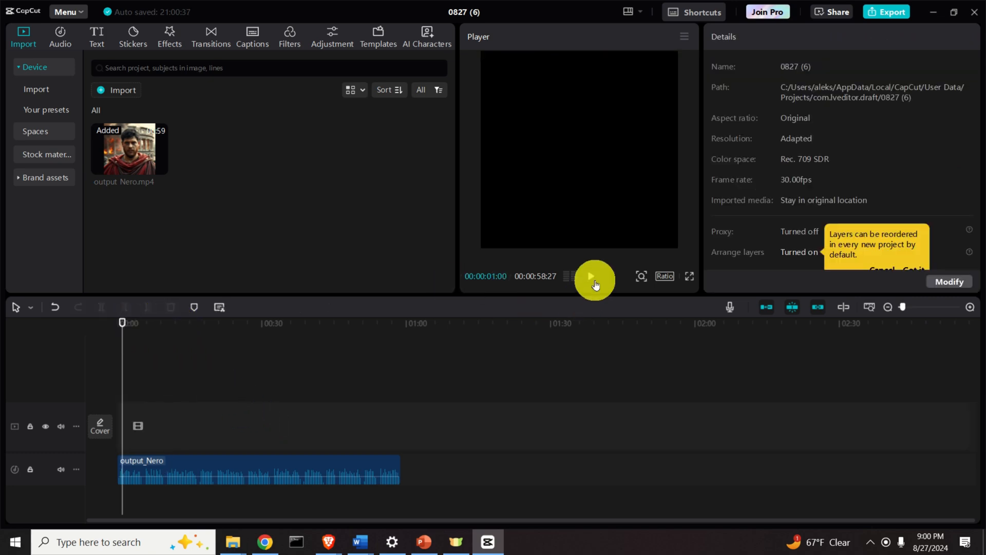
left_click(591, 277)
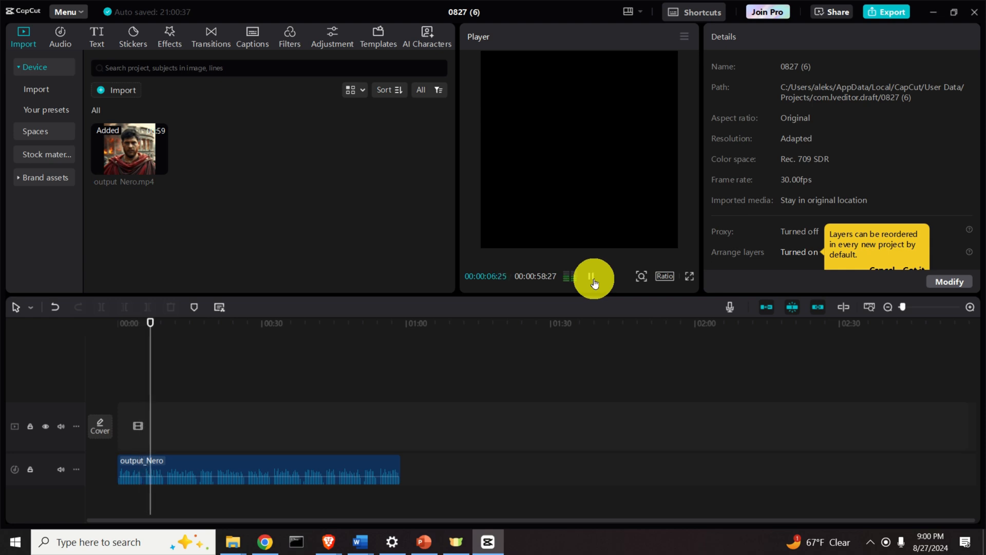
left_click(258, 469)
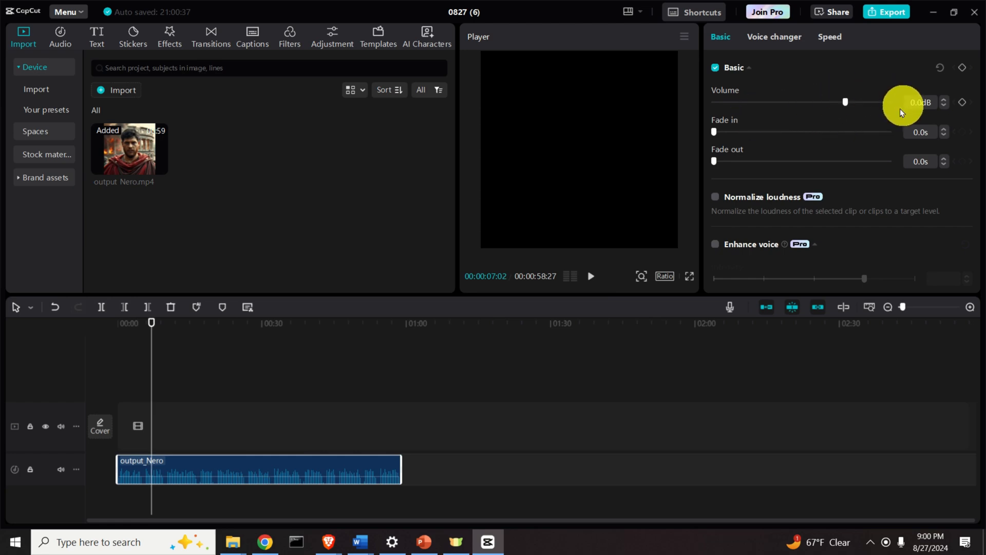
Try several output_Nero volume levels, including -22 dB, and settle around 6.8 dB.
left_click_drag(846, 101, 867, 101)
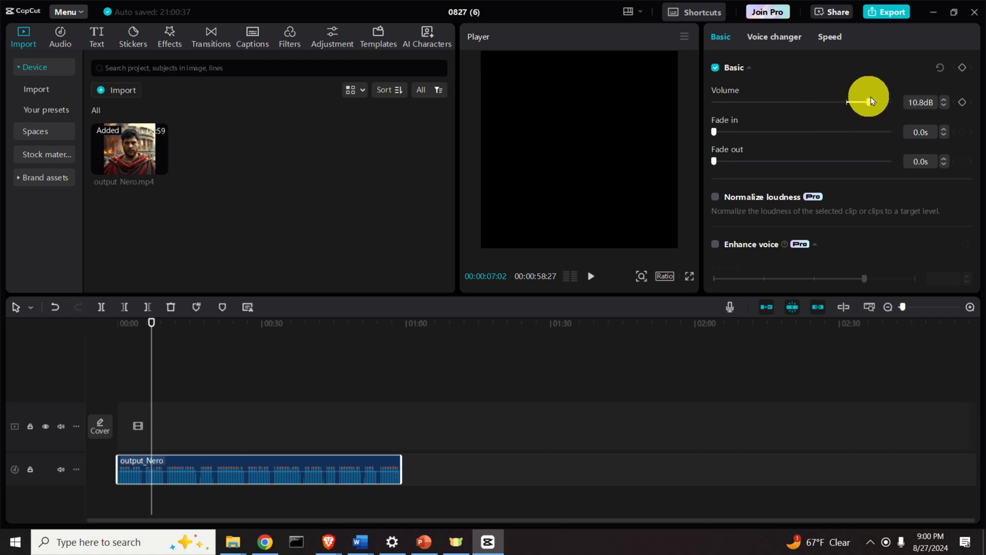
left_click_drag(871, 102, 877, 101)
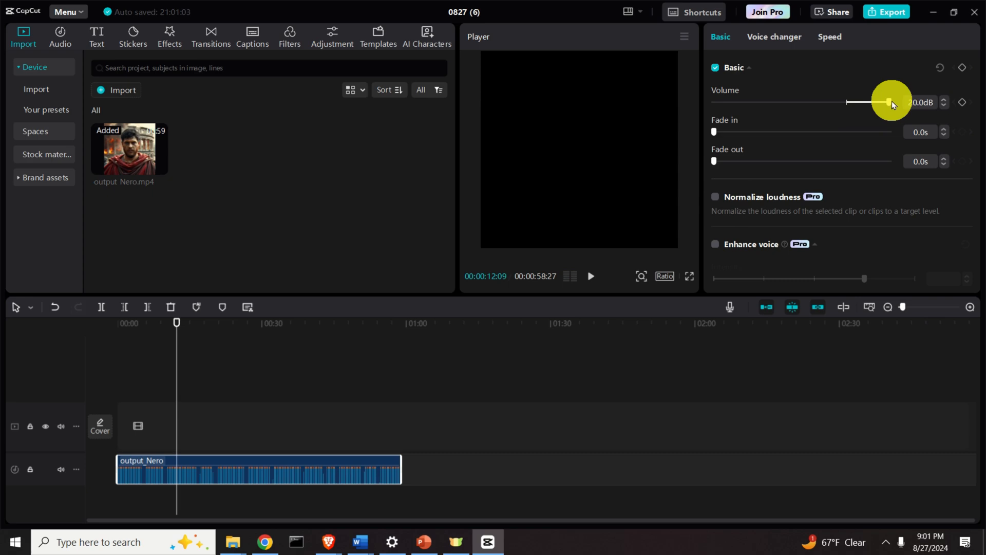
left_click_drag(888, 101, 783, 102)
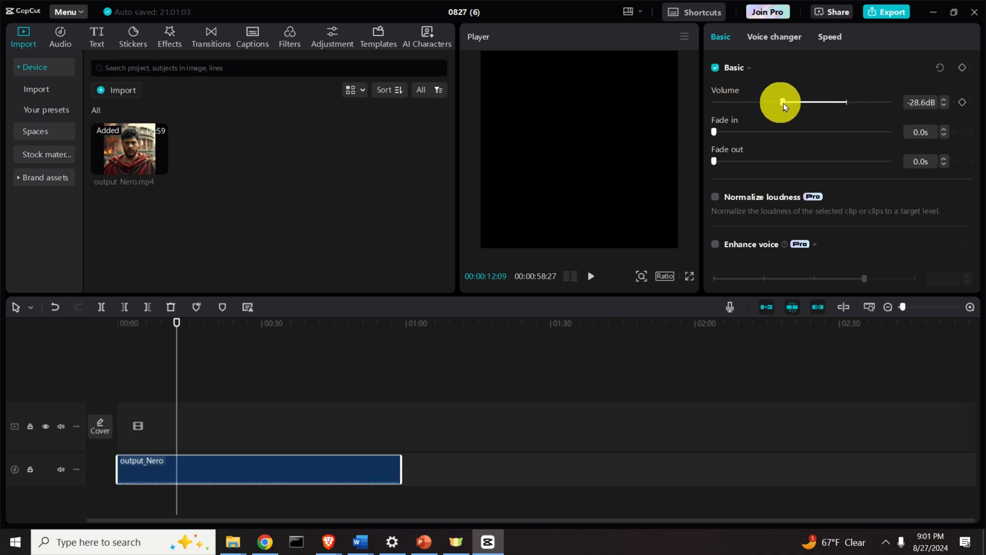
left_click_drag(782, 102, 797, 102)
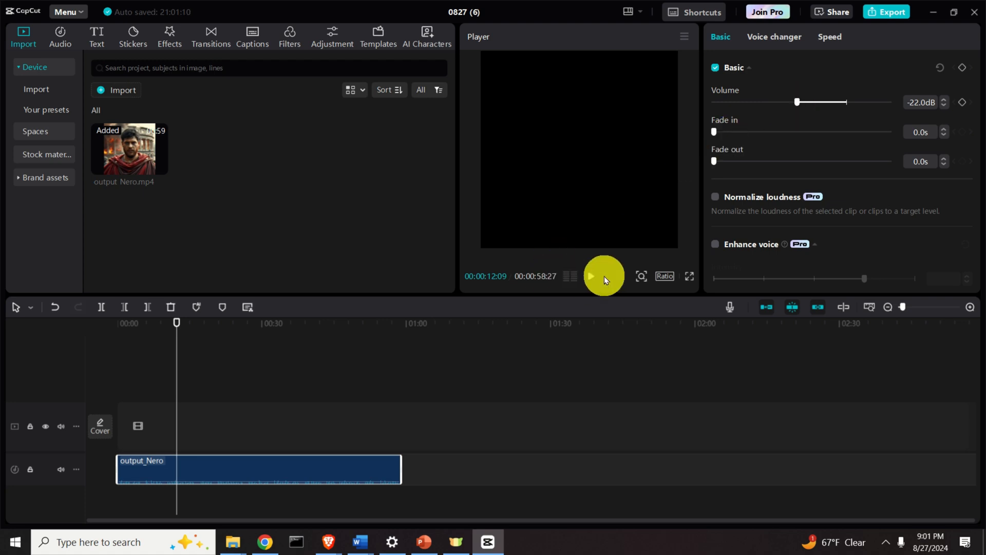
left_click(589, 275)
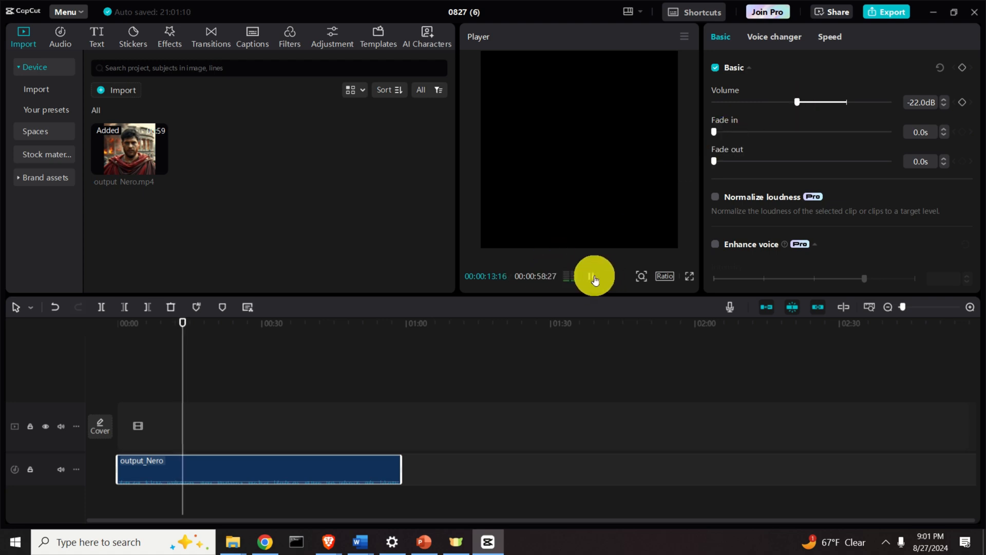
left_click_drag(797, 102, 846, 102)
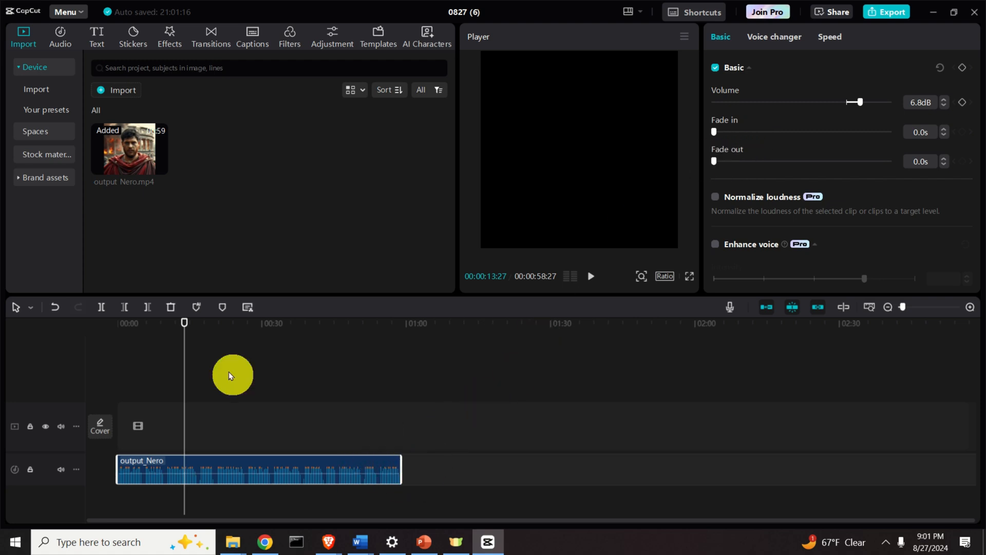
Give the output_Nero audio clip a fade-in of about 2.2 seconds.
left_click(117, 323)
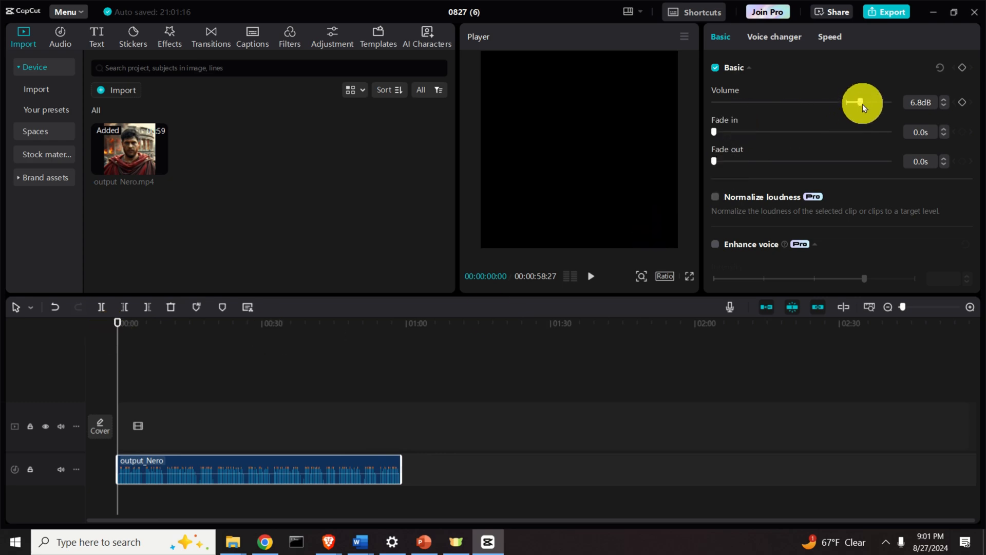
left_click_drag(714, 132, 745, 132)
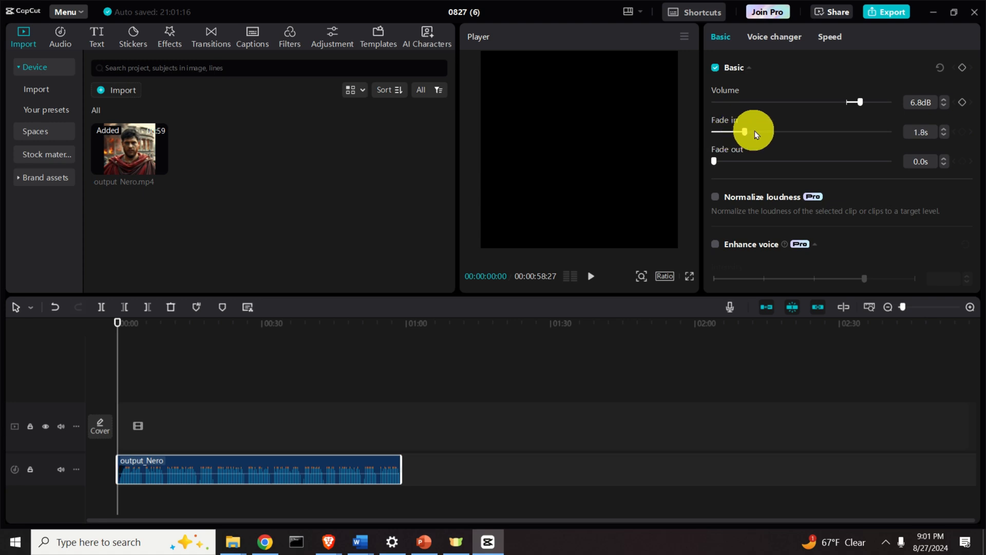
left_click_drag(745, 131, 753, 132)
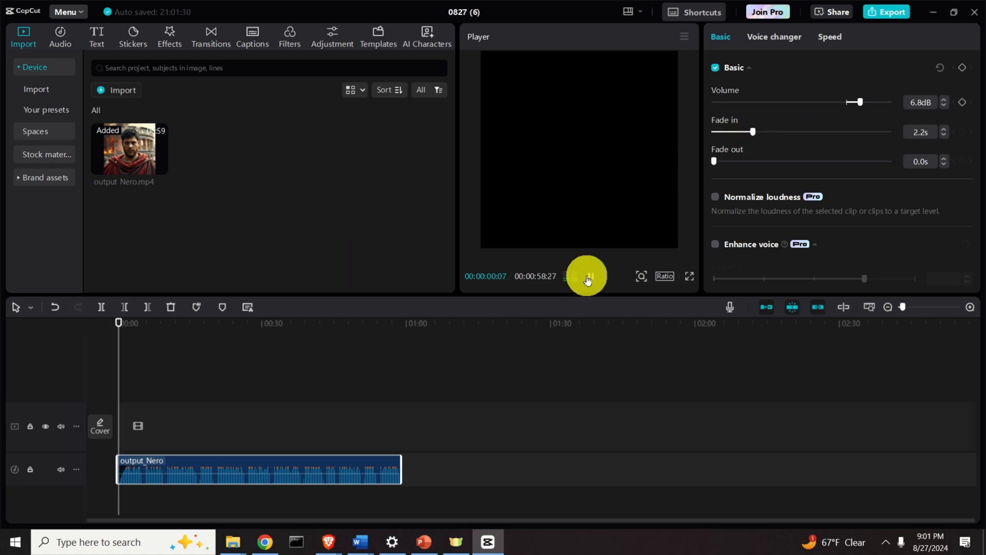
left_click(585, 277)
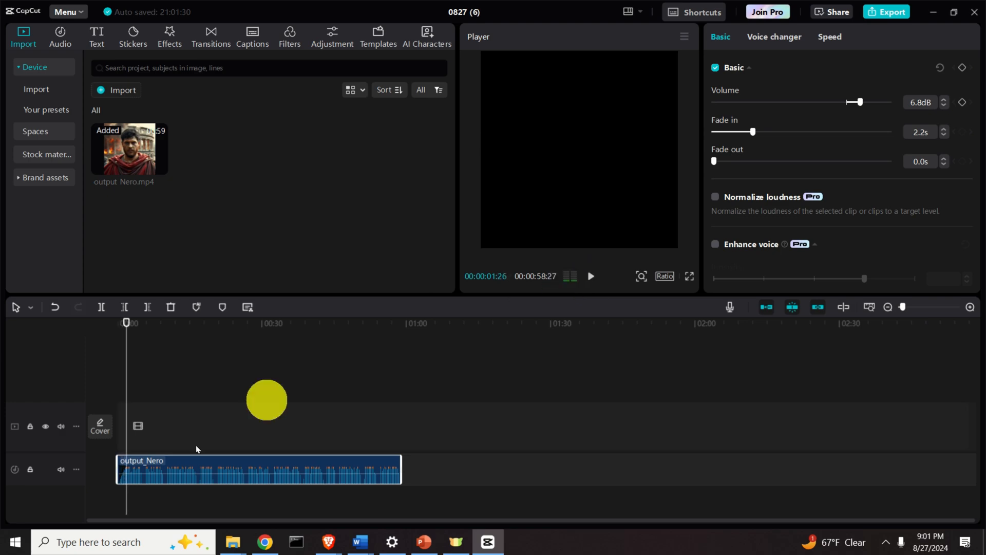
mouse_move(117, 490)
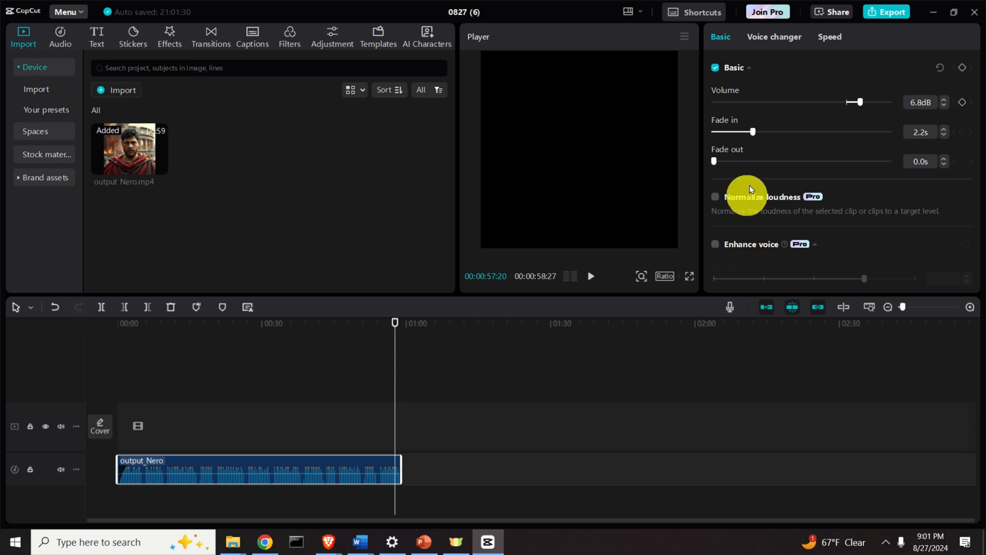
Set a 4.8-second fade-out and play the clip to hear the ending.
left_click_drag(715, 161, 782, 161)
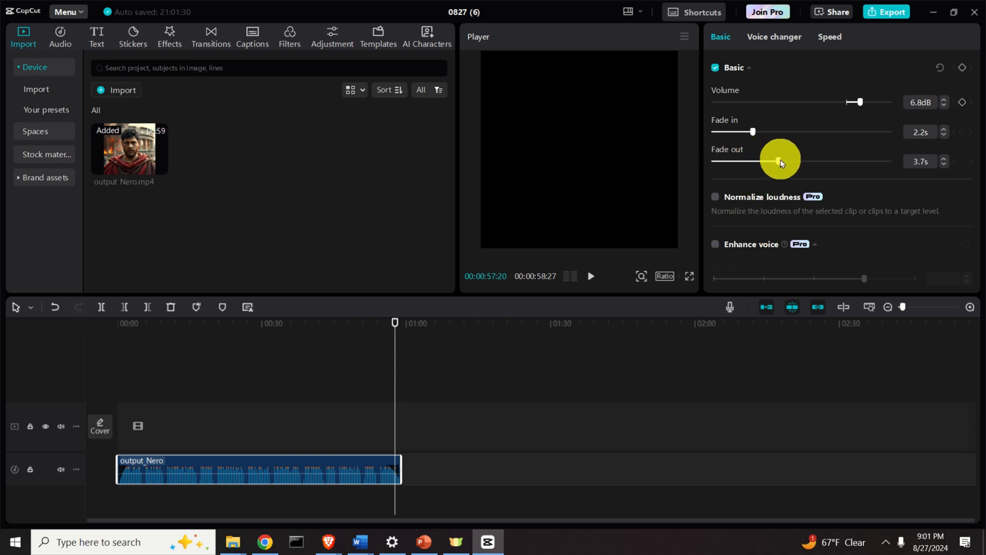
left_click_drag(763, 161, 799, 161)
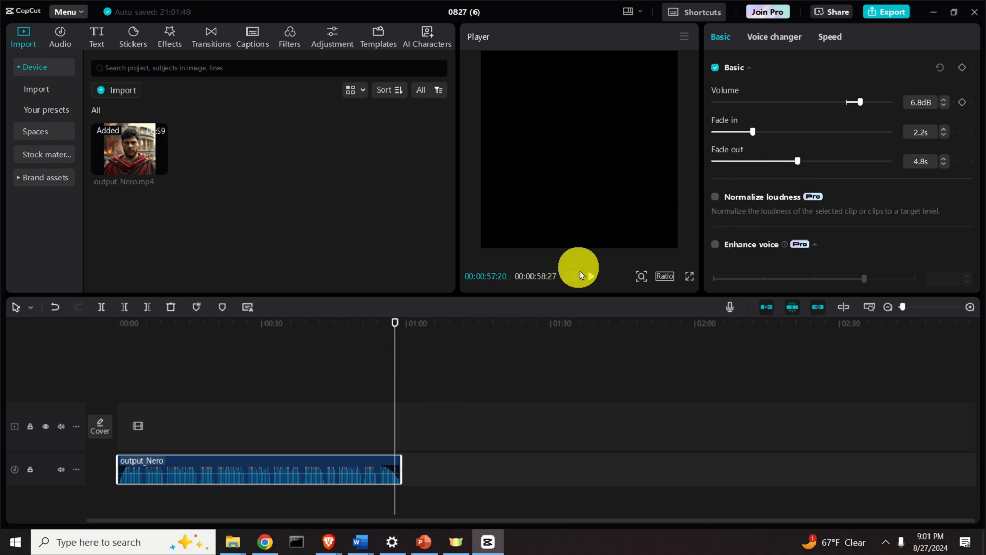
left_click(590, 275)
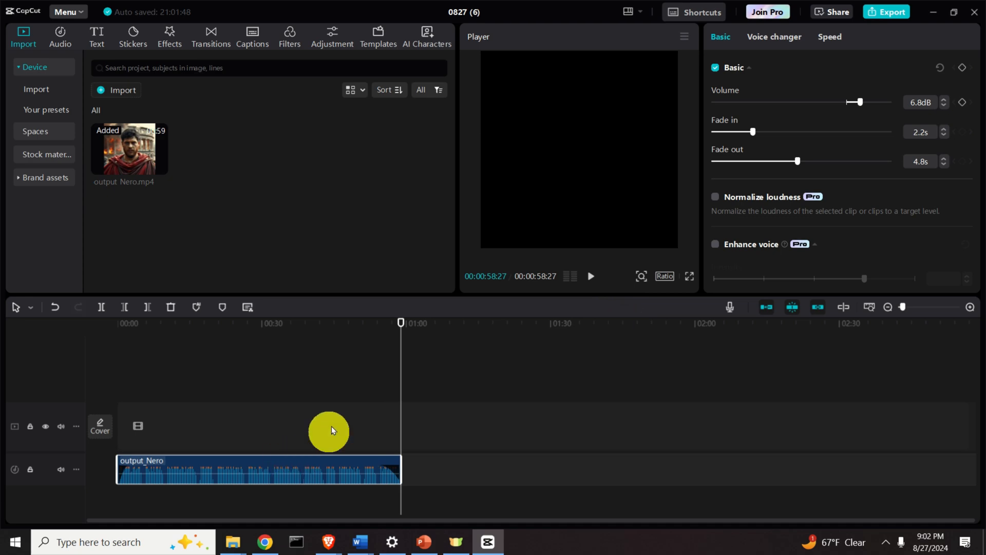
mouse_move(338, 403)
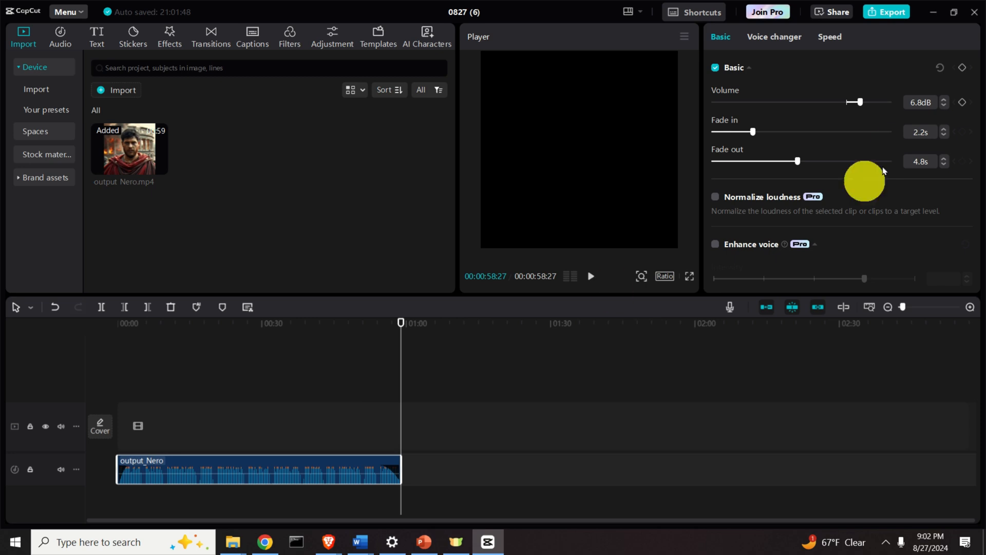
Export only the audio, with video unchecked, as an MP3 named just_audio.
left_click(892, 11)
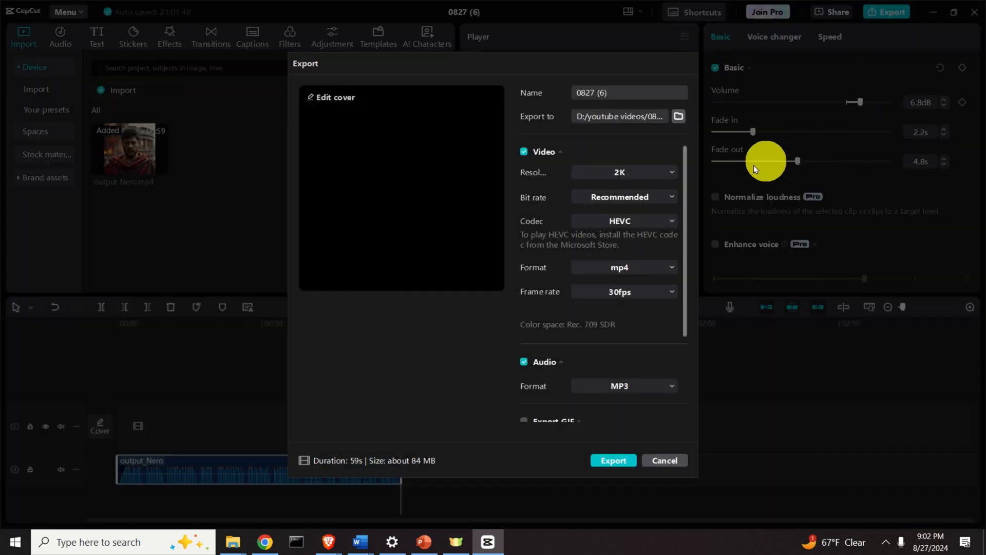
left_click(524, 152)
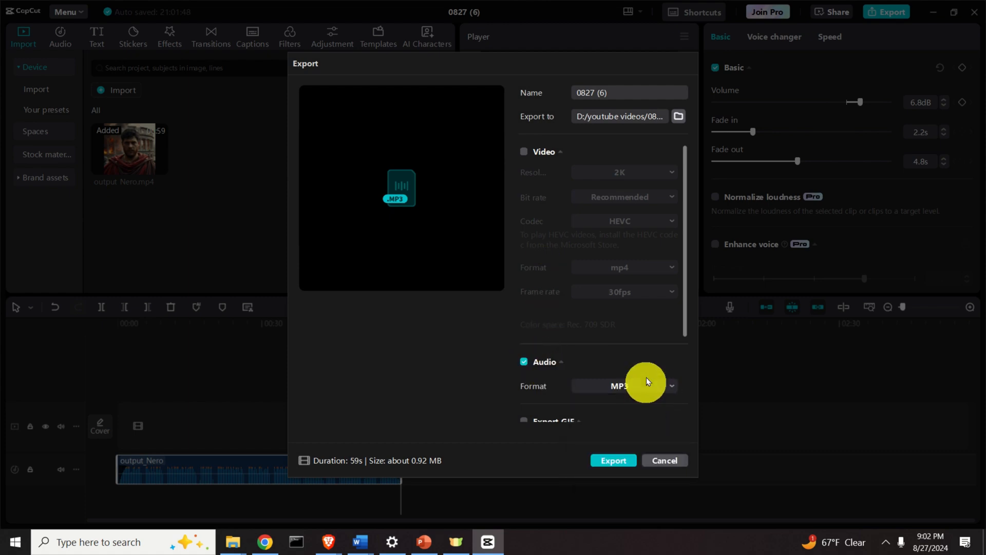
mouse_move(672, 340)
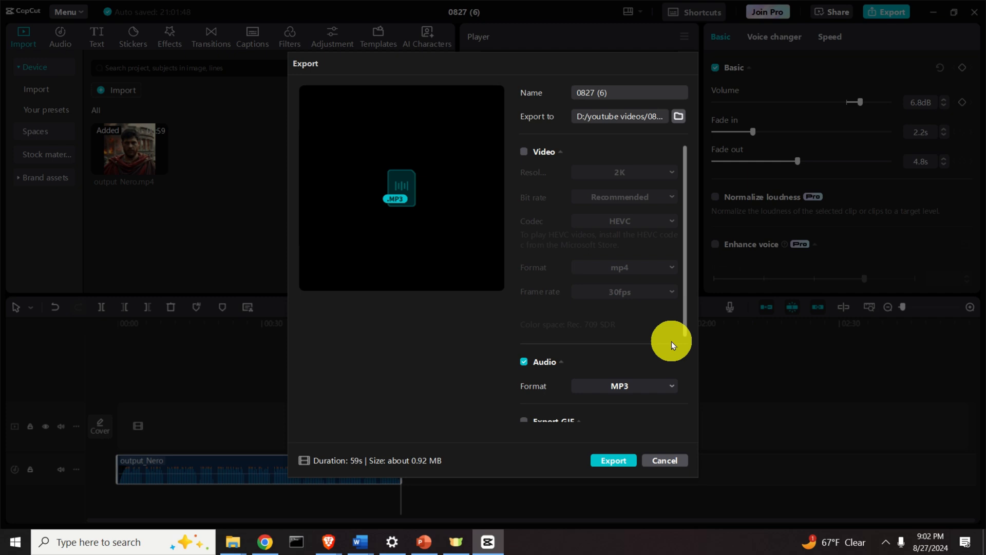
left_click(629, 93)
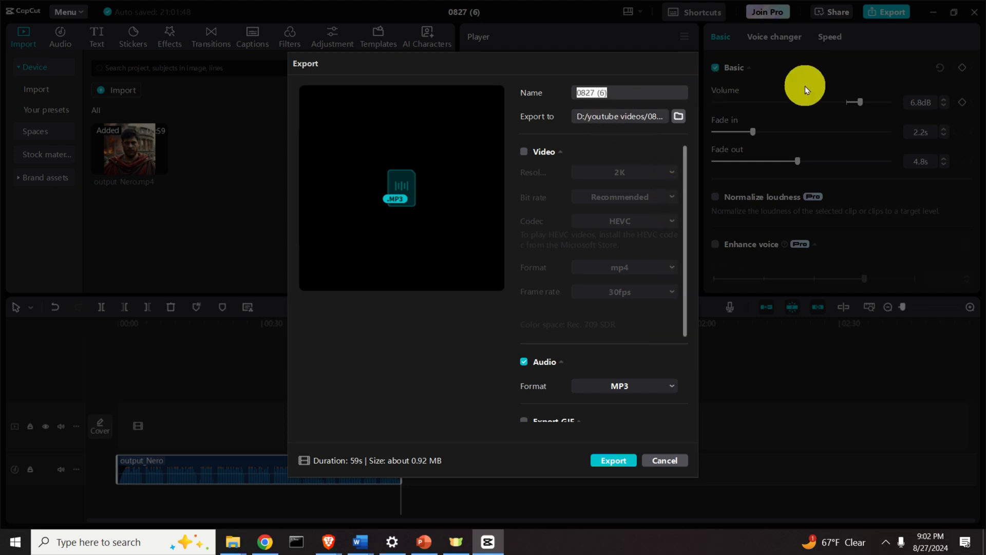
type("just_ai")
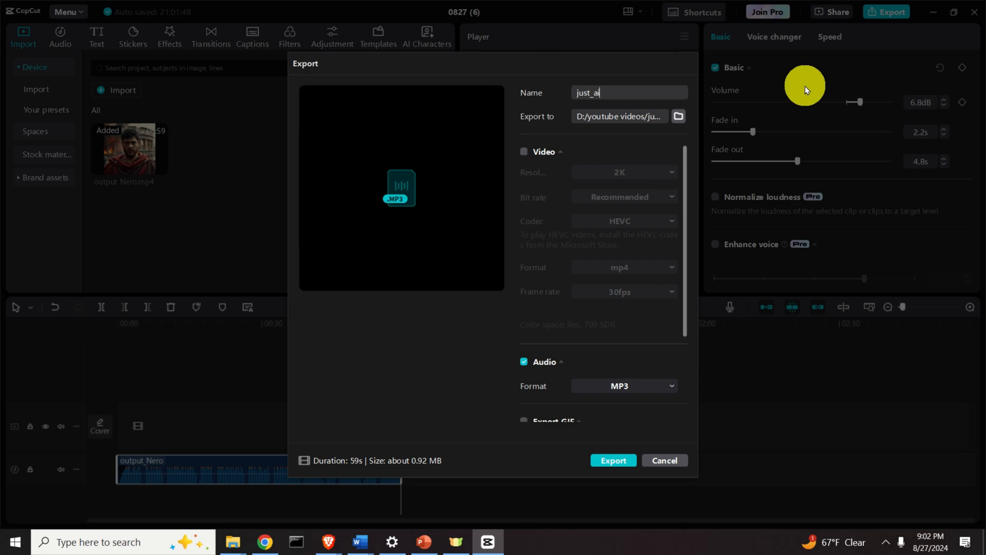
type("udi")
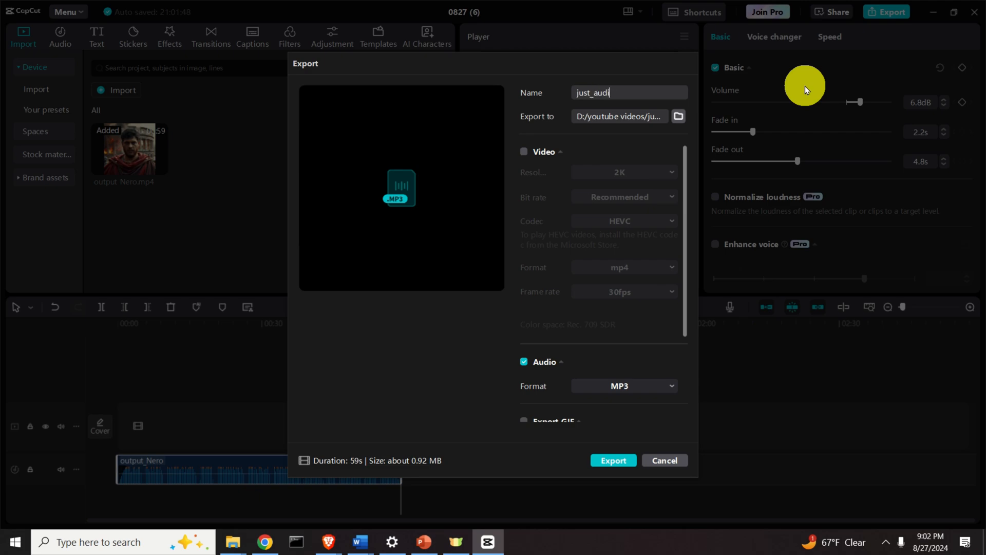
type("o")
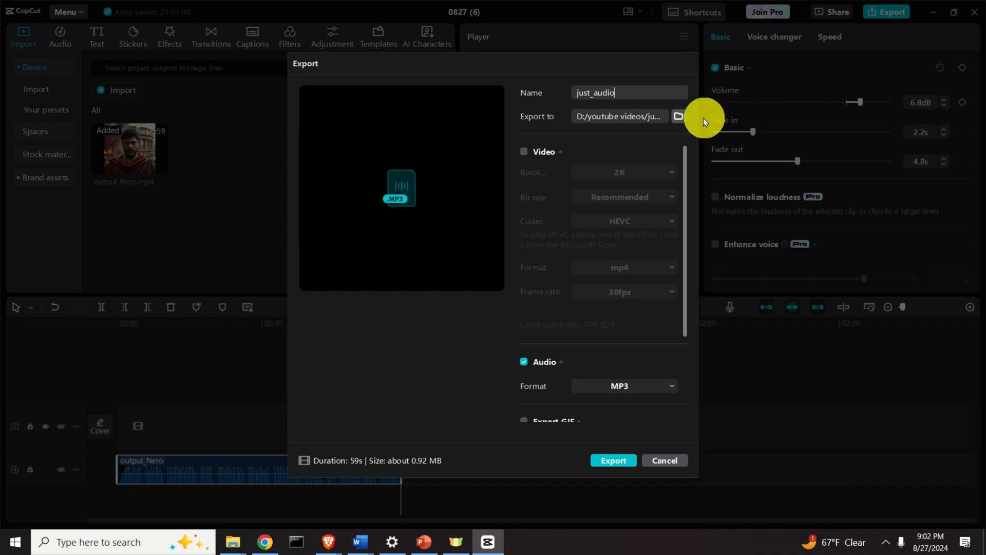
left_click(679, 117)
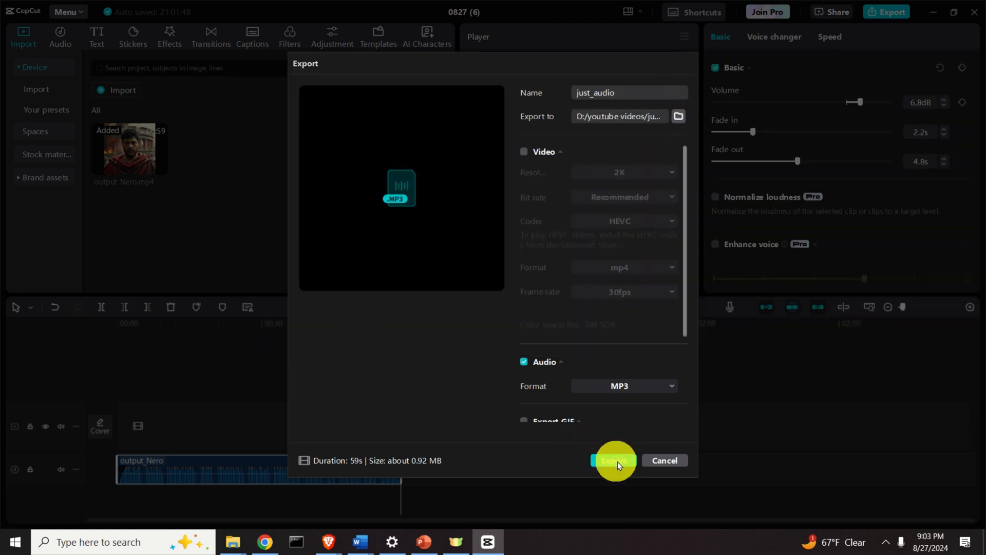
left_click(616, 460)
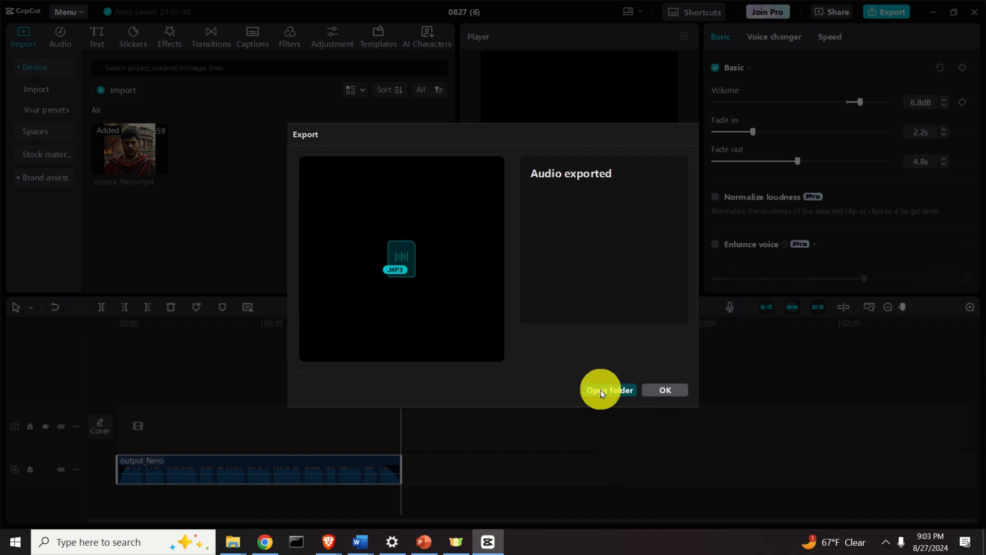
Open the export folder and launch just_audio.MP3.
left_click(608, 390)
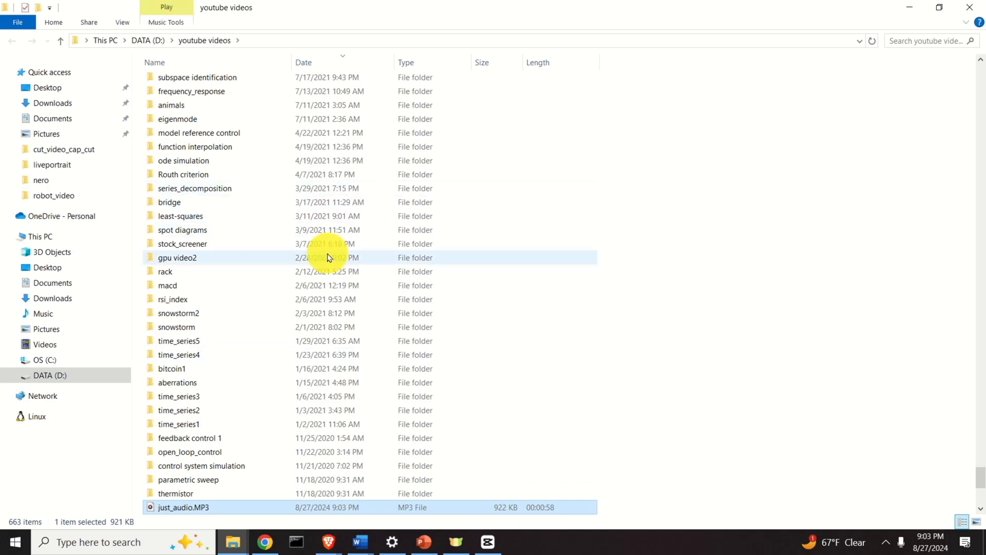
scroll("down", 3)
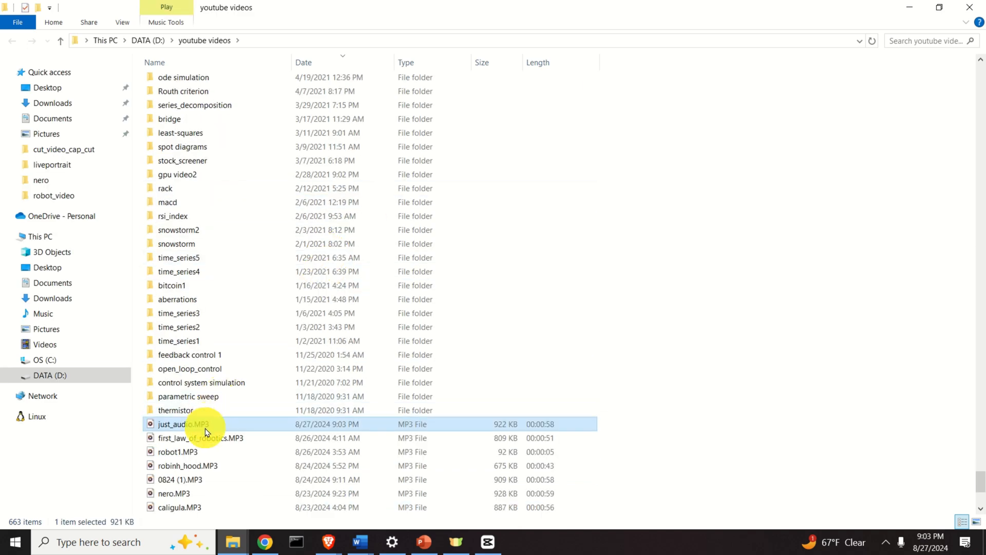
double_click(182, 424)
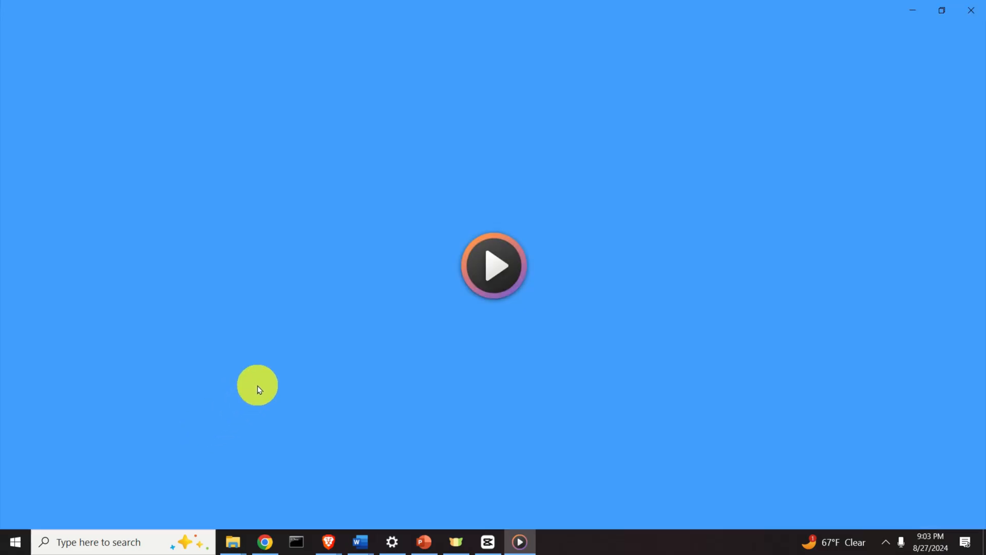
Play the start of just_audio, pause it, and close Media Player.
left_click(494, 266)
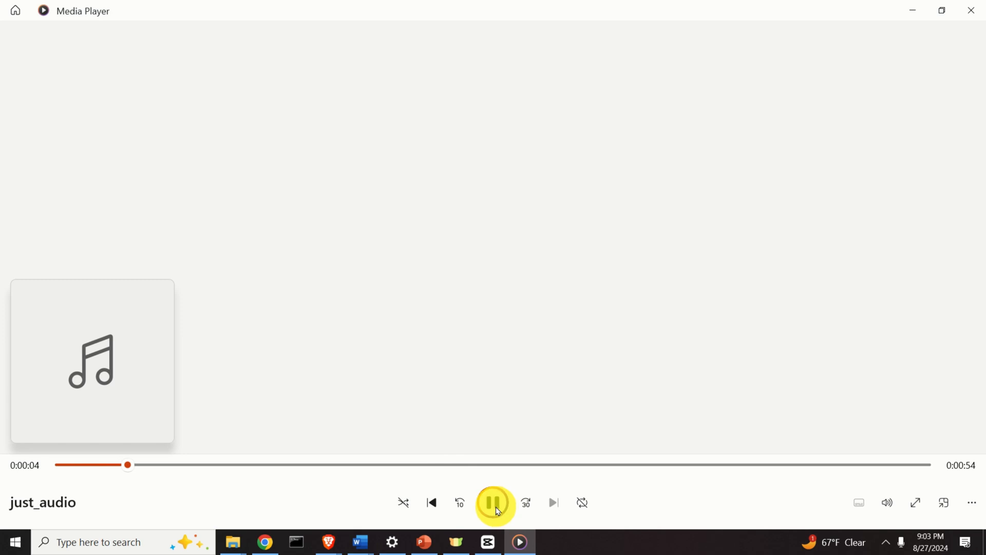
left_click(494, 502)
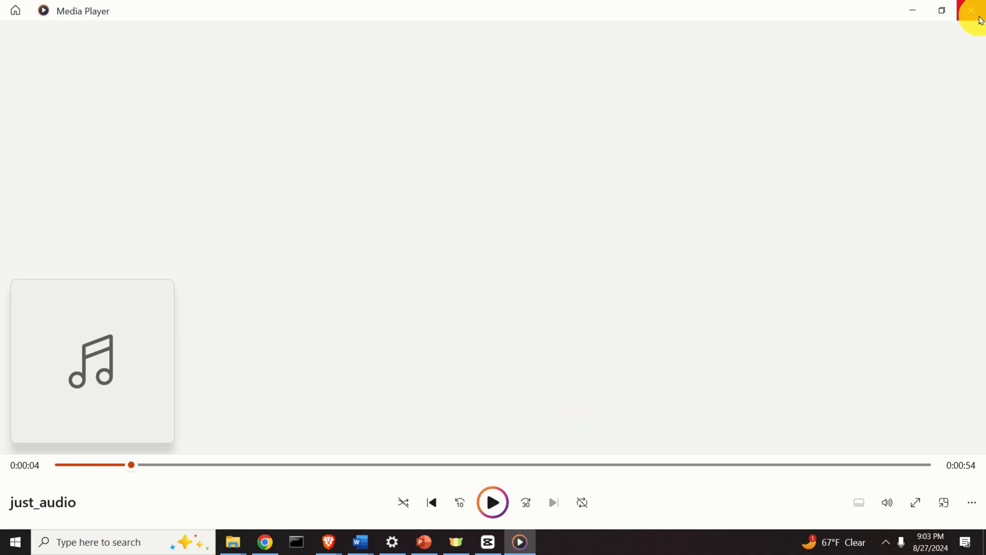
left_click(970, 11)
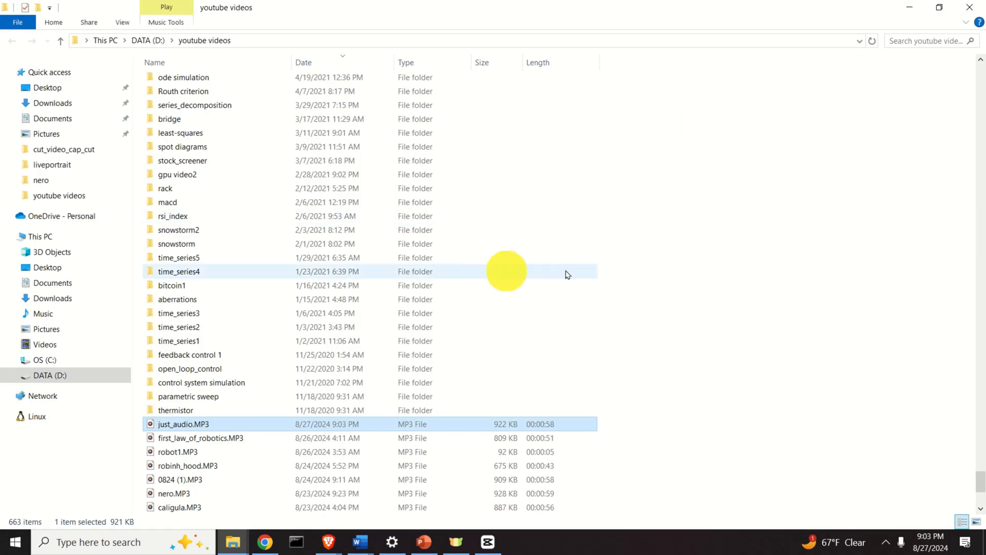
mouse_move(602, 257)
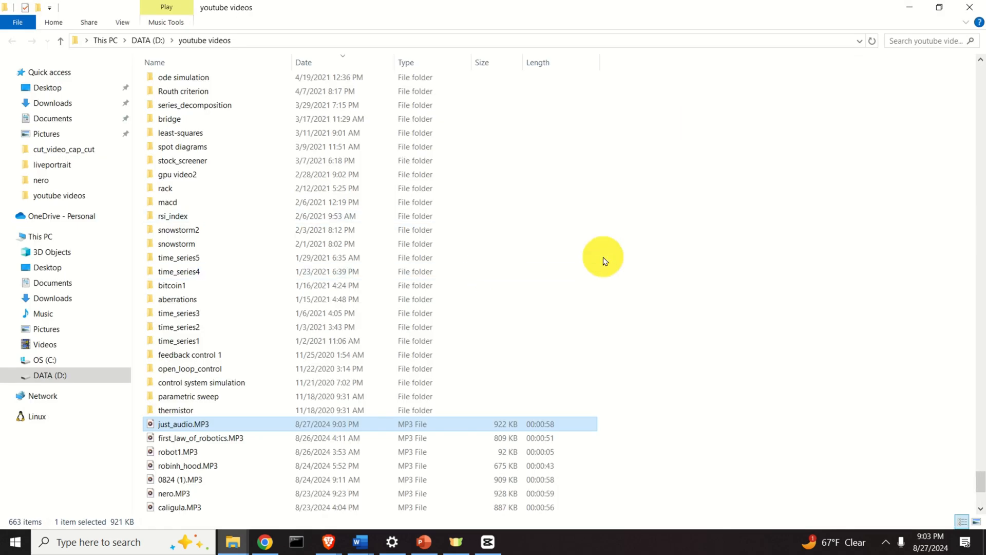